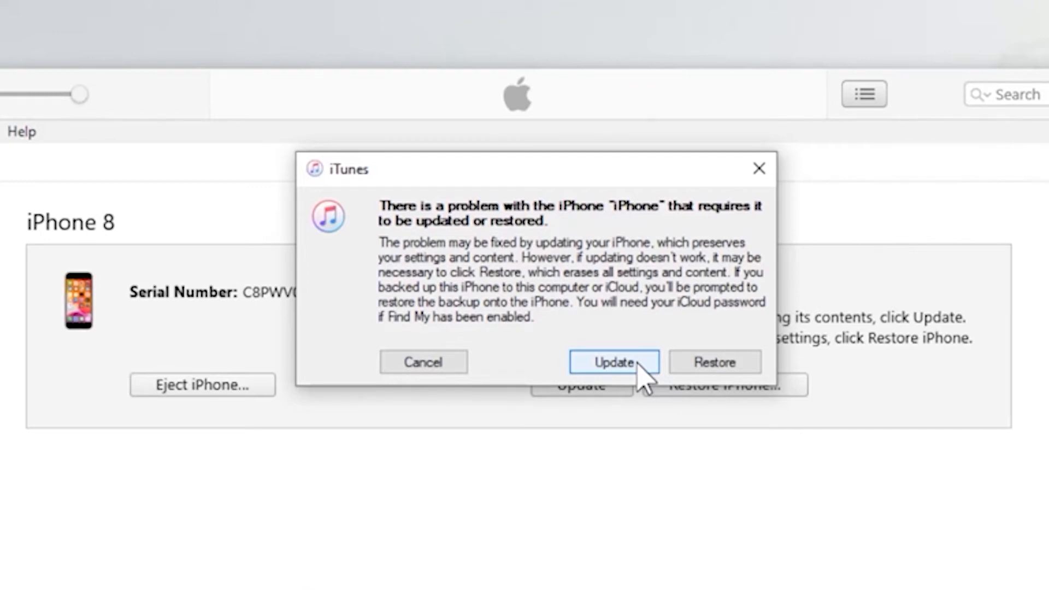
{"action": "mouse_move", "coordinate": [714, 362]}
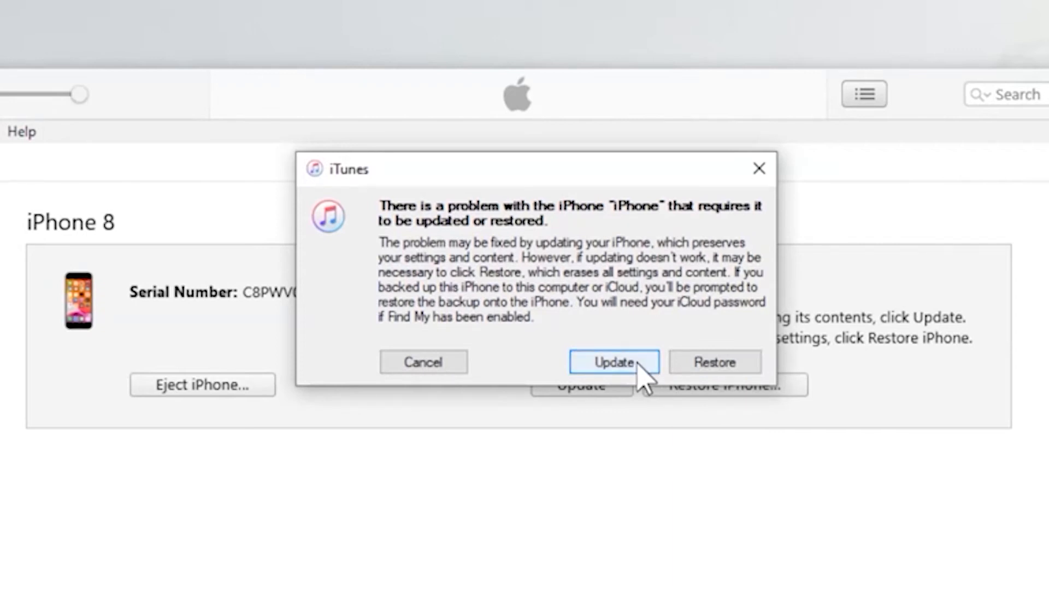
Step: Choose Update instead of Restore for the iPhone 8 in recovery mode
{"action": "left_click", "coordinate": [613, 362]}
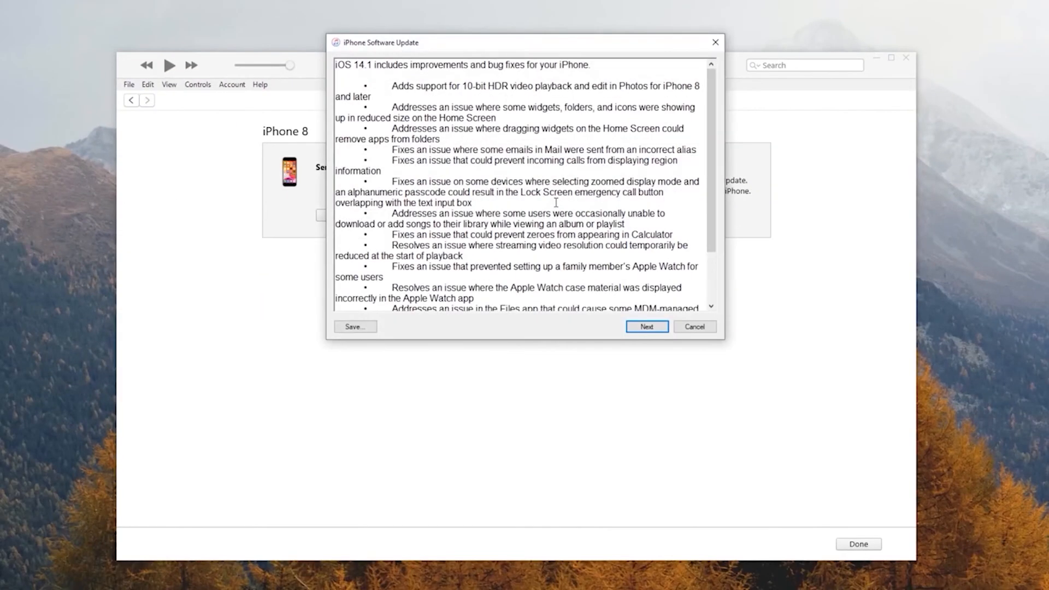
Step: Skip past the iOS 14.1 release notes and agree to the license agreement
{"action": "left_click", "coordinate": [646, 327]}
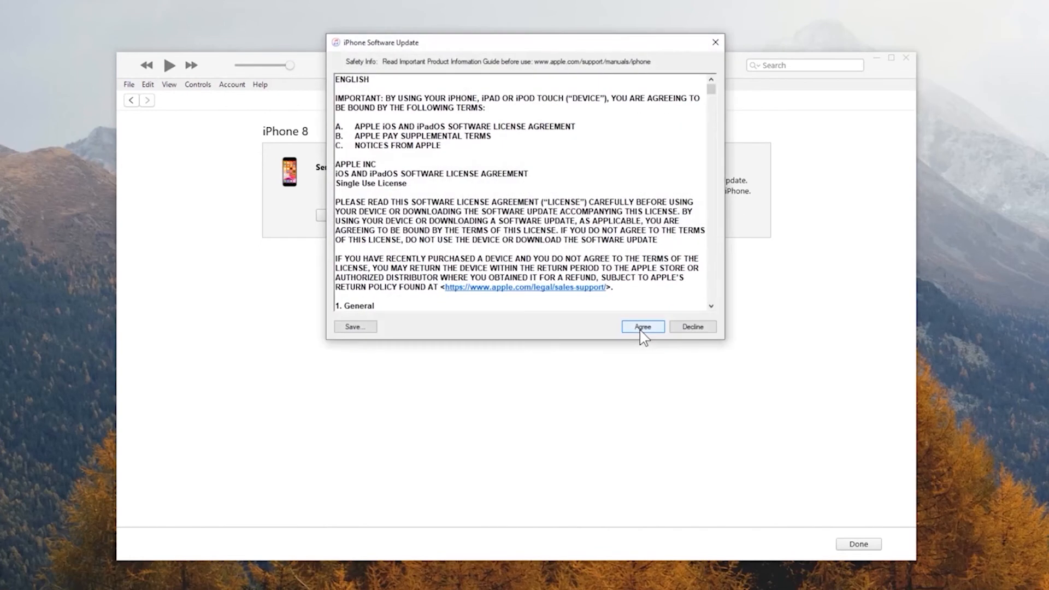
{"action": "left_click", "coordinate": [641, 326]}
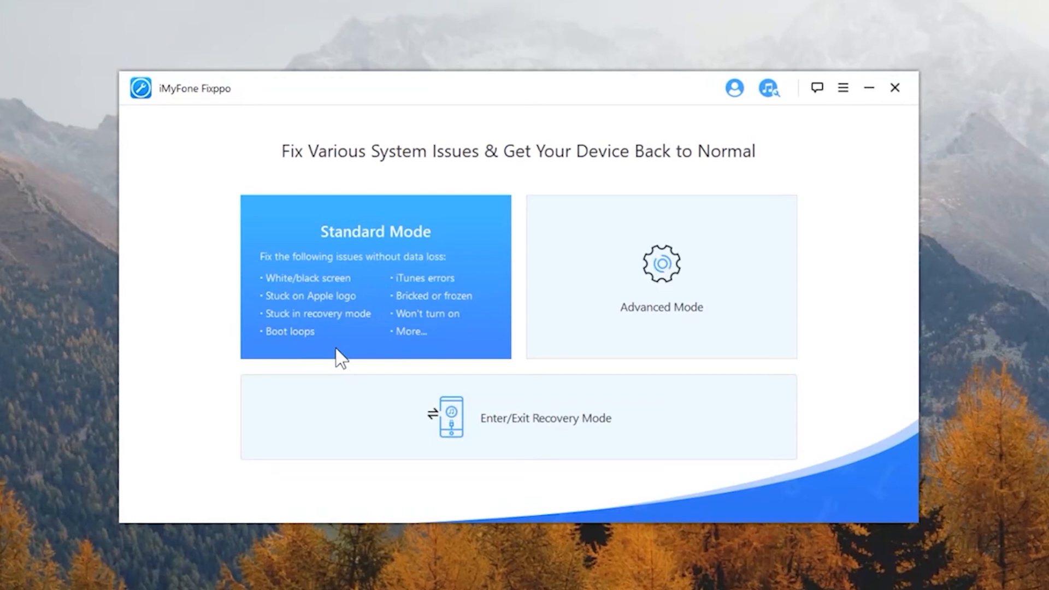
Step: Start Fixppo Standard Mode and follow the iPhone 8 or Later recovery steps
{"action": "left_click", "coordinate": [375, 276]}
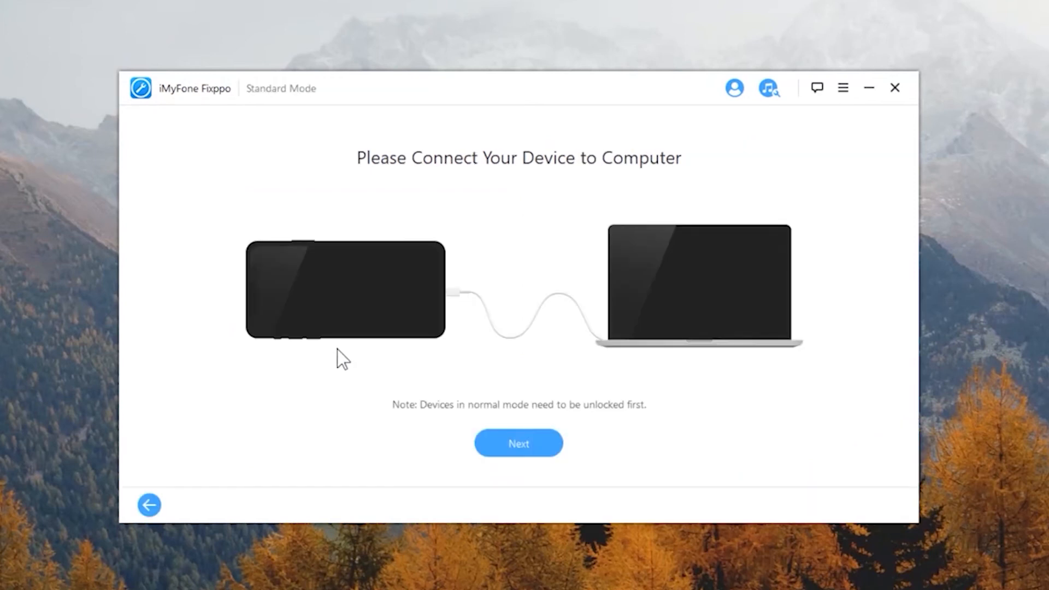
{"action": "left_click", "coordinate": [518, 443]}
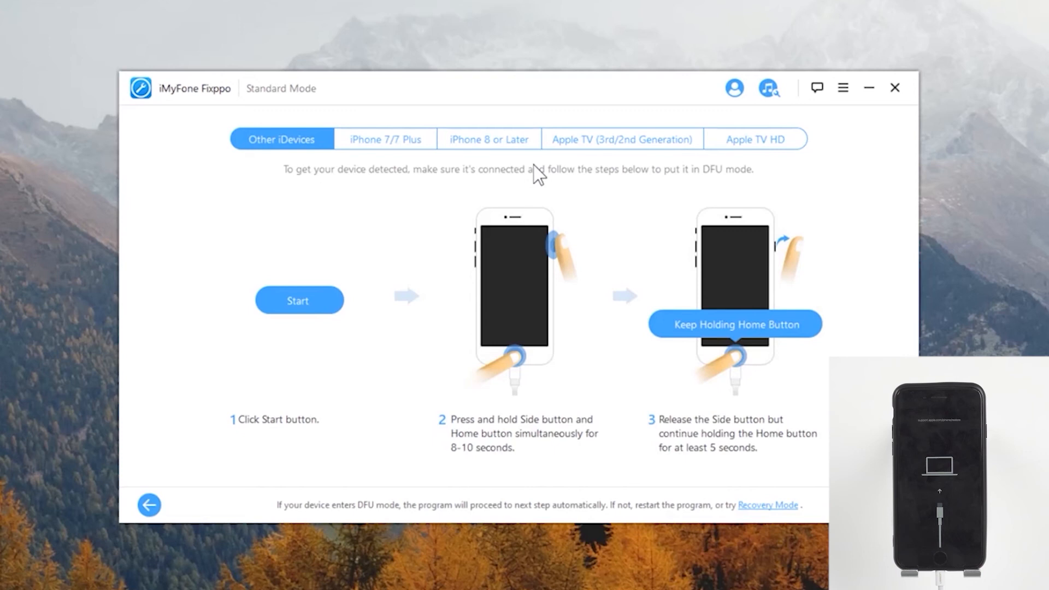
{"action": "left_click", "coordinate": [488, 139]}
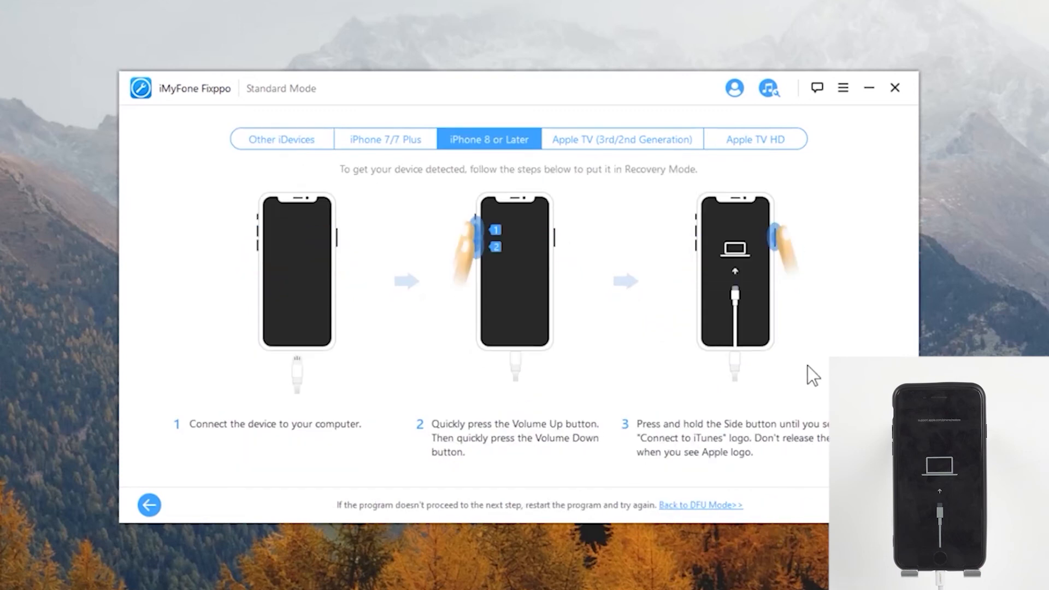
{"action": "left_click", "coordinate": [700, 505]}
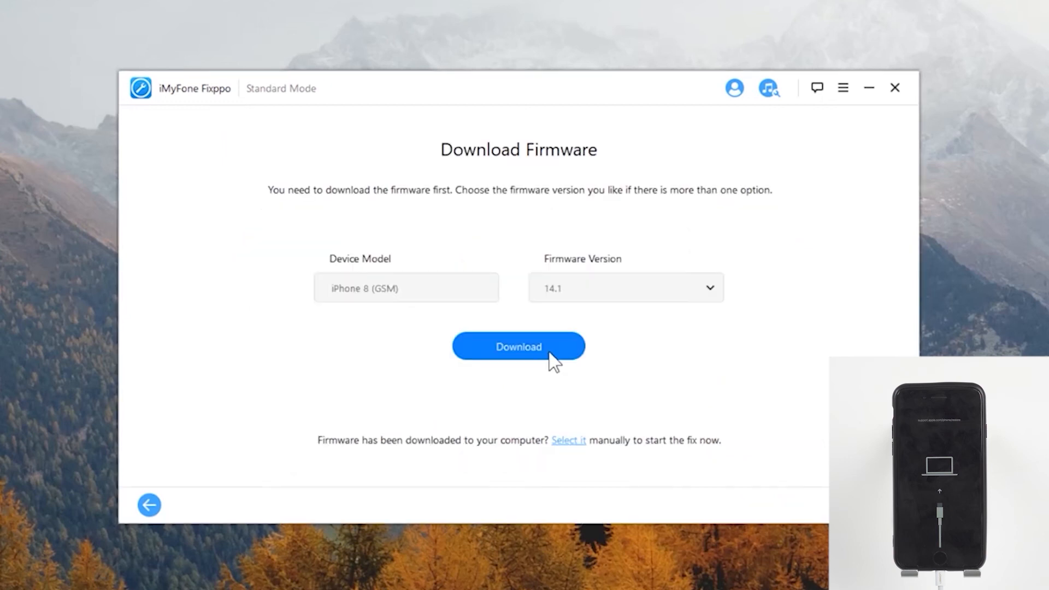
{"action": "mouse_move", "coordinate": [480, 325]}
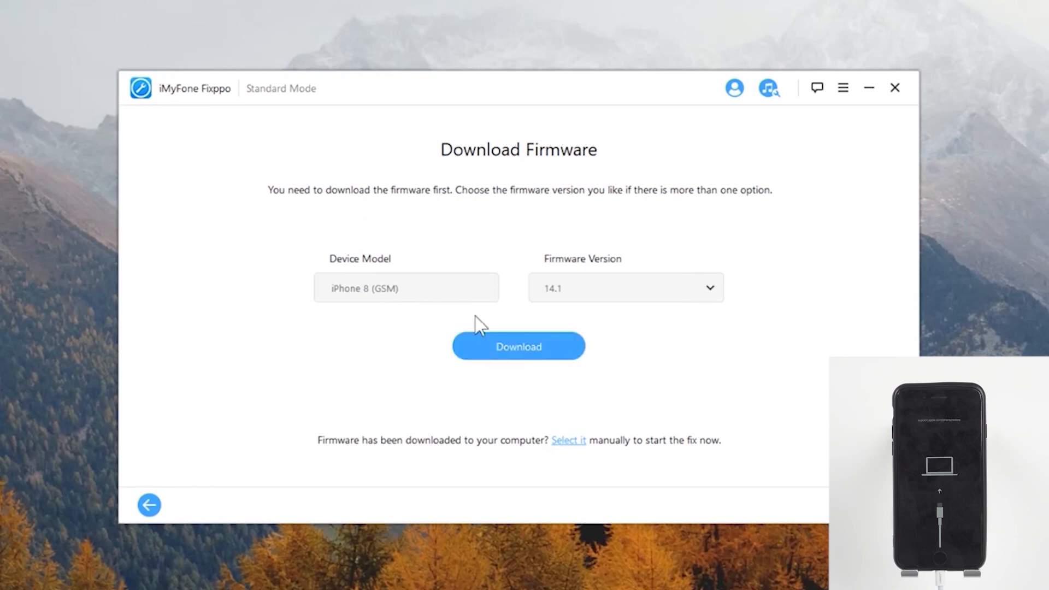
{"action": "mouse_move", "coordinate": [613, 304]}
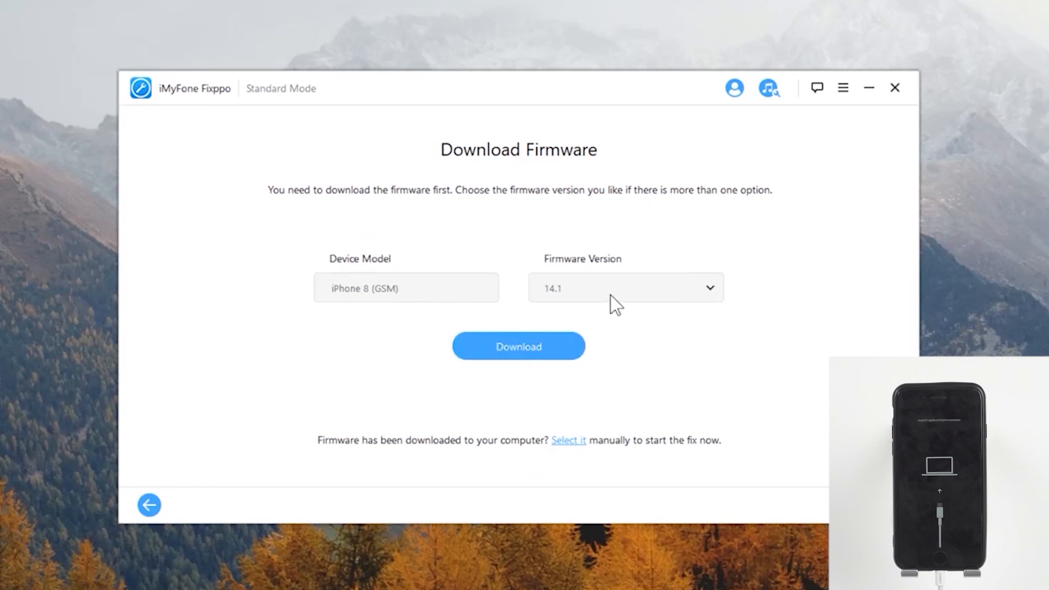
Step: Download the iOS 14.1 firmware for the iPhone 8 (GSM) and start the fix
{"action": "left_click", "coordinate": [518, 346]}
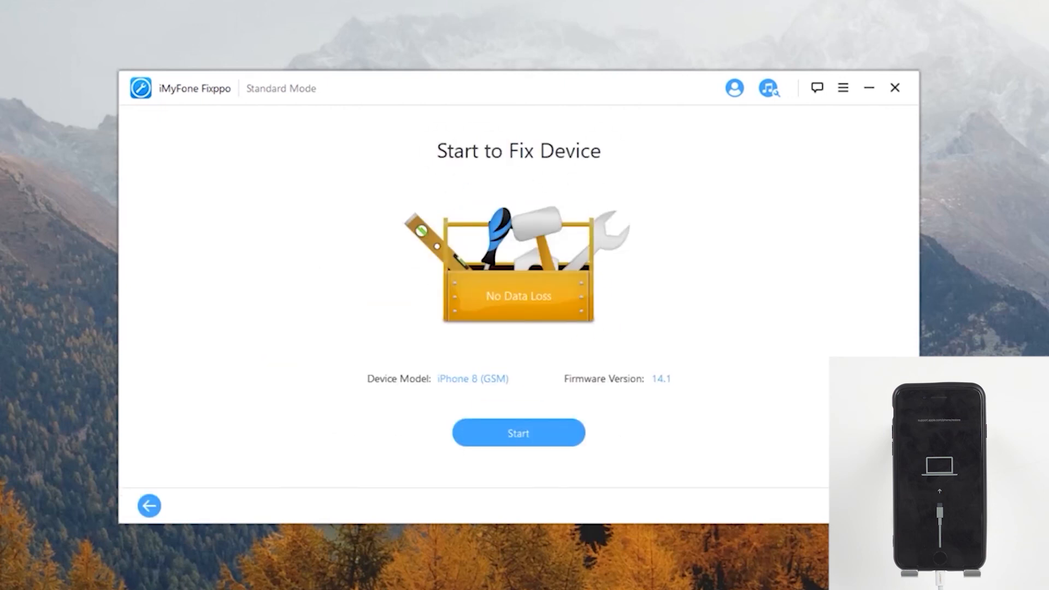
{"action": "left_click", "coordinate": [518, 432]}
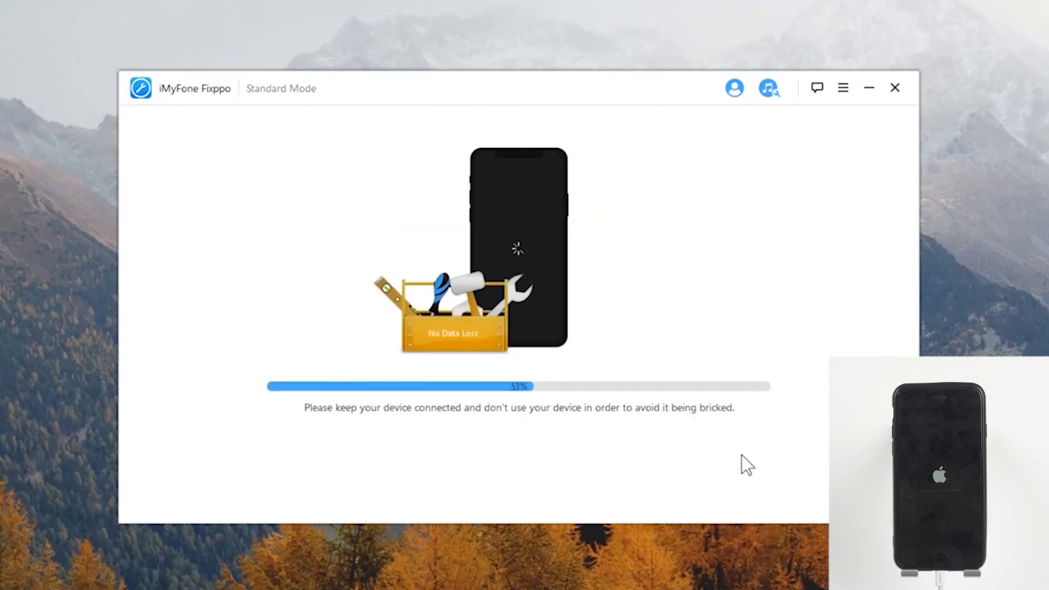